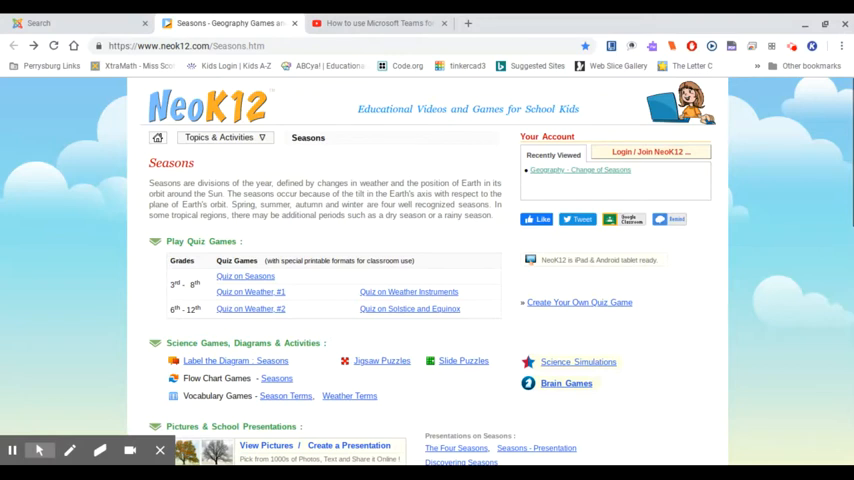
{"action": "mouse_move", "coordinate": [812, 353]}
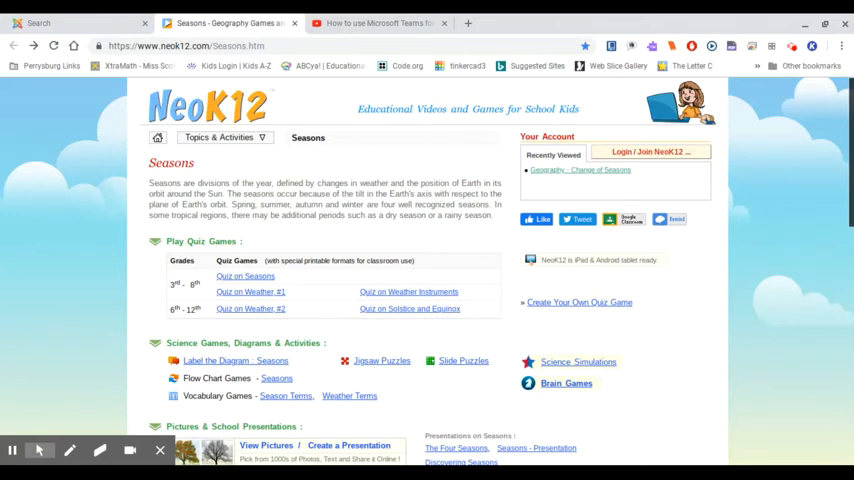
- Scroll through the NeoK12 Seasons page to find the Flow Chart Games listing
{"action": "scroll", "scroll_direction": "down", "scroll_amount": 3}
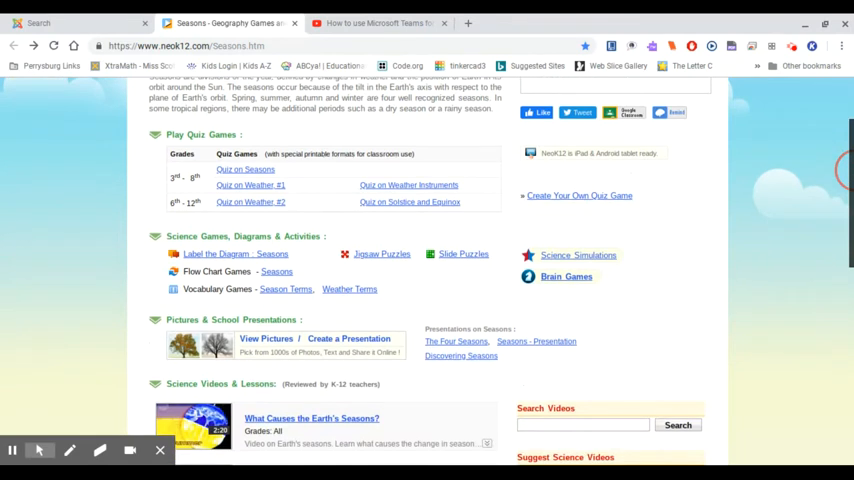
{"action": "scroll", "scroll_direction": "down", "scroll_amount": 3}
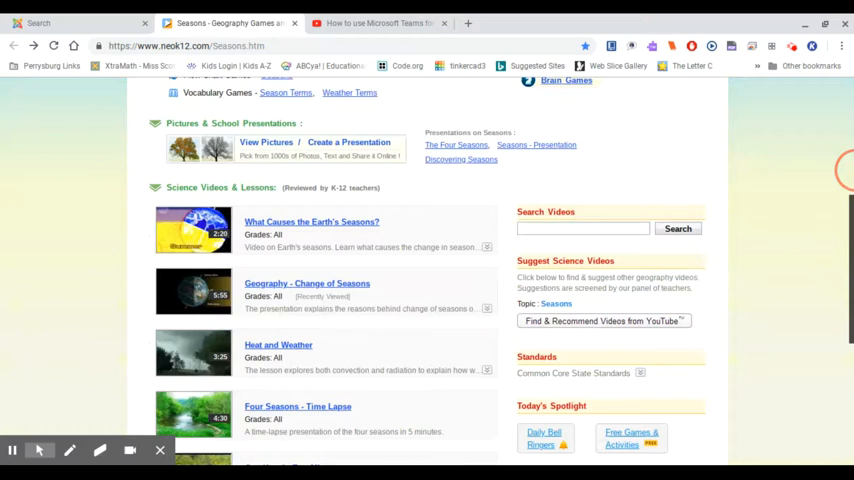
{"action": "scroll", "scroll_direction": "down", "scroll_amount": 3}
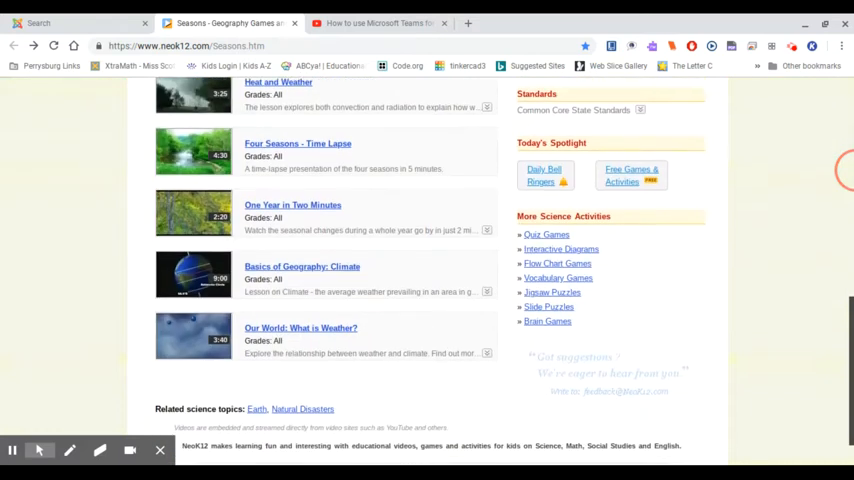
{"action": "scroll", "scroll_direction": "up", "scroll_amount": 3}
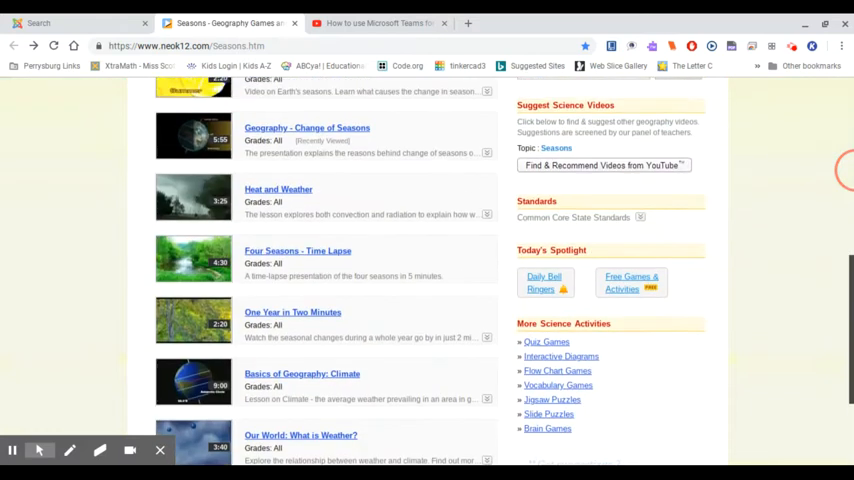
{"action": "scroll", "scroll_direction": "down", "scroll_amount": 3}
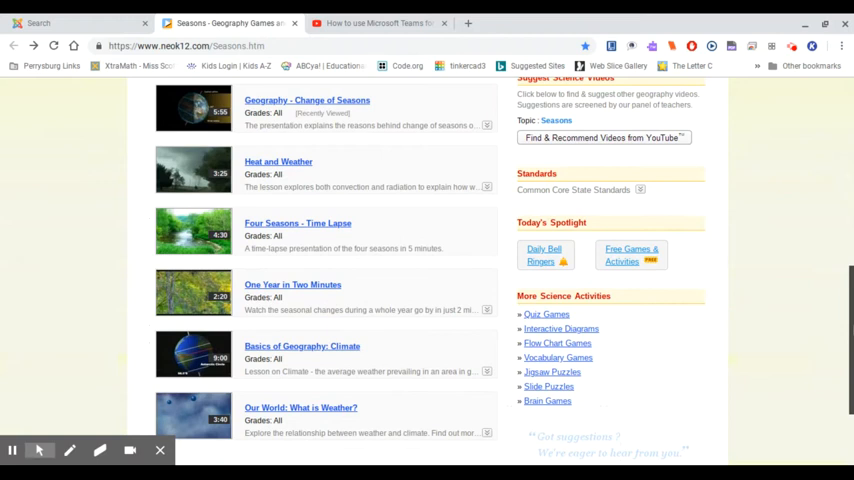
{"action": "scroll", "scroll_direction": "up", "scroll_amount": 3}
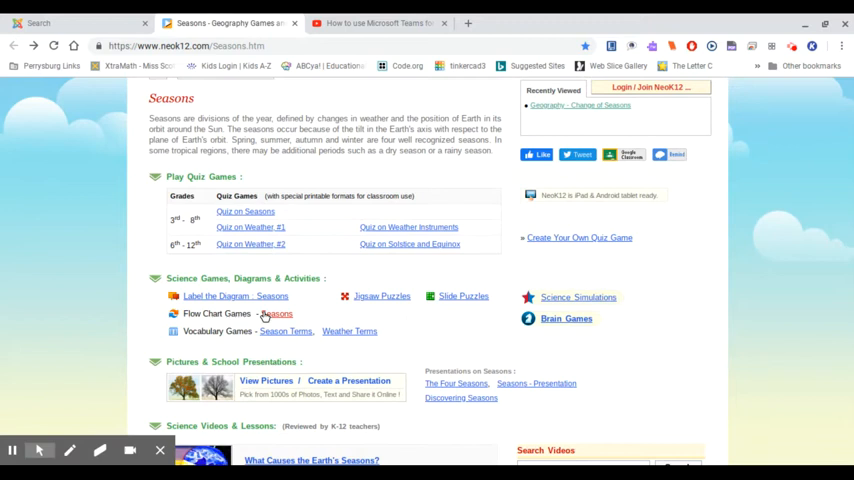
- Open the Seasons flow chart game and scroll to its Subscription Required overlay
{"action": "left_click", "coordinate": [277, 313]}
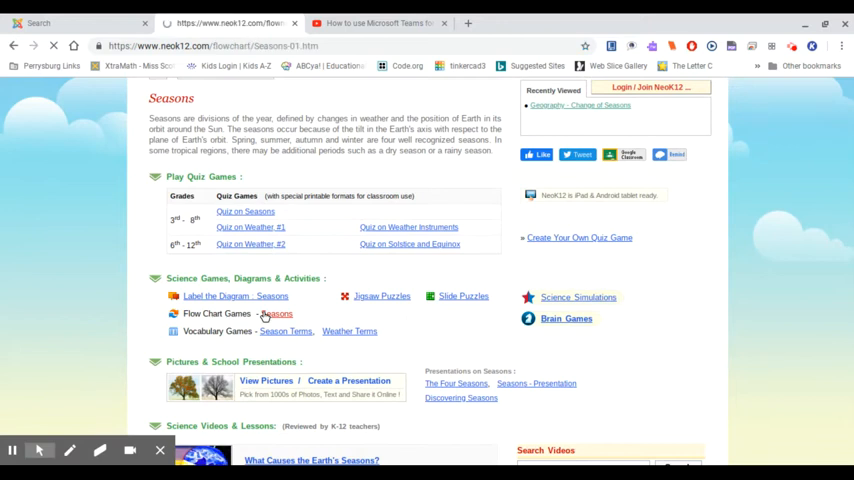
{"action": "left_click", "coordinate": [277, 314]}
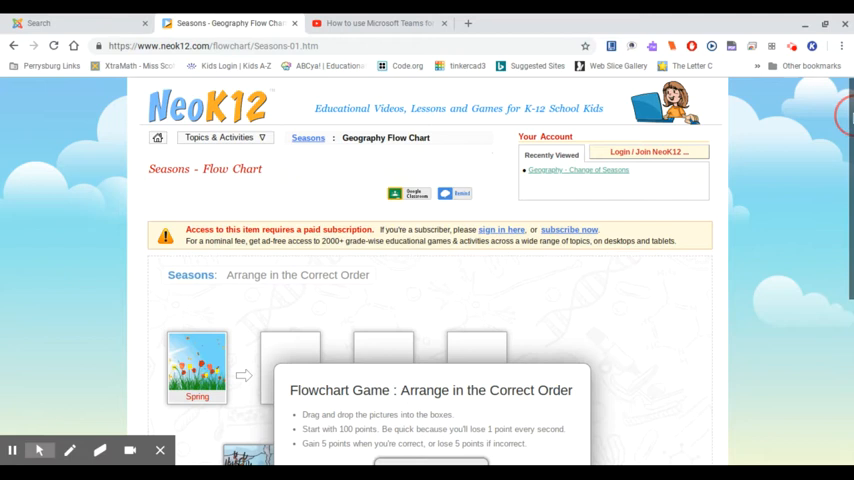
{"action": "scroll", "scroll_direction": "down", "scroll_amount": 3}
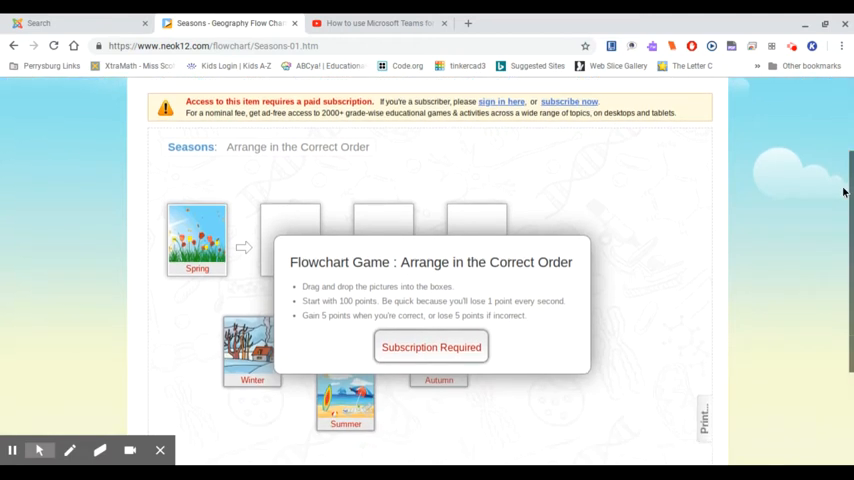
{"action": "mouse_move", "coordinate": [843, 188]}
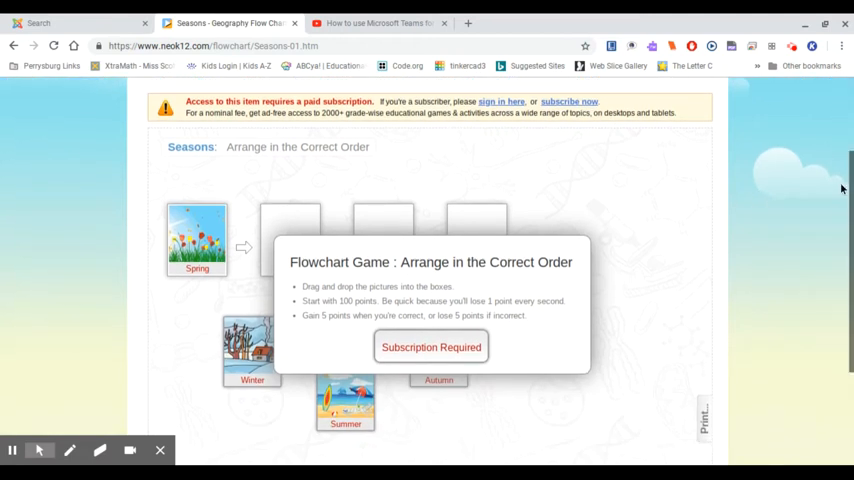